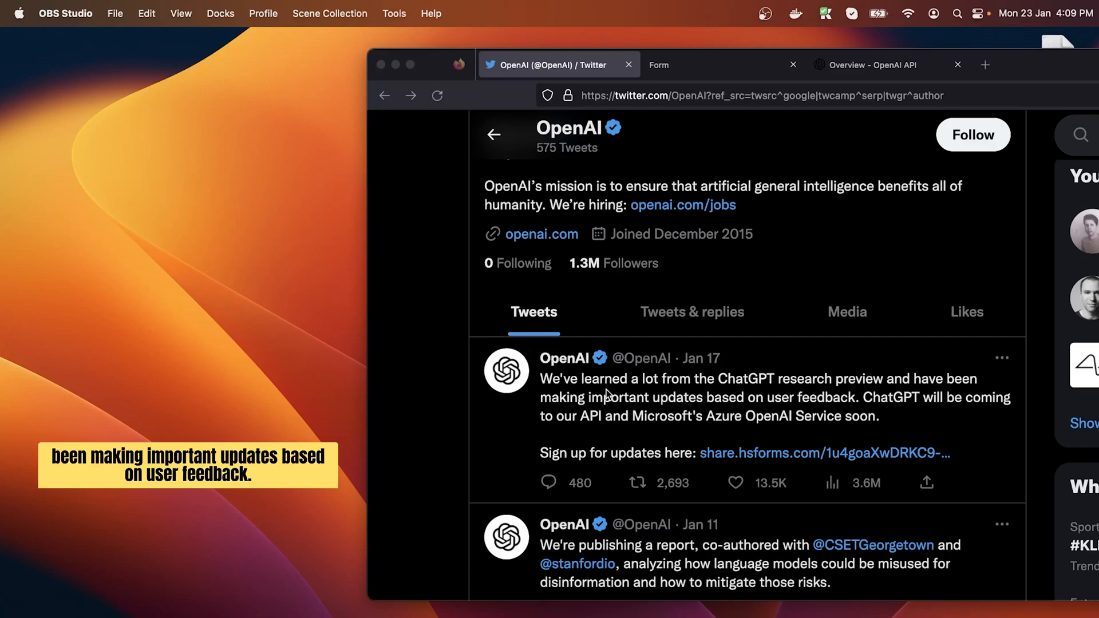
pyautogui.moveTo(835, 417)
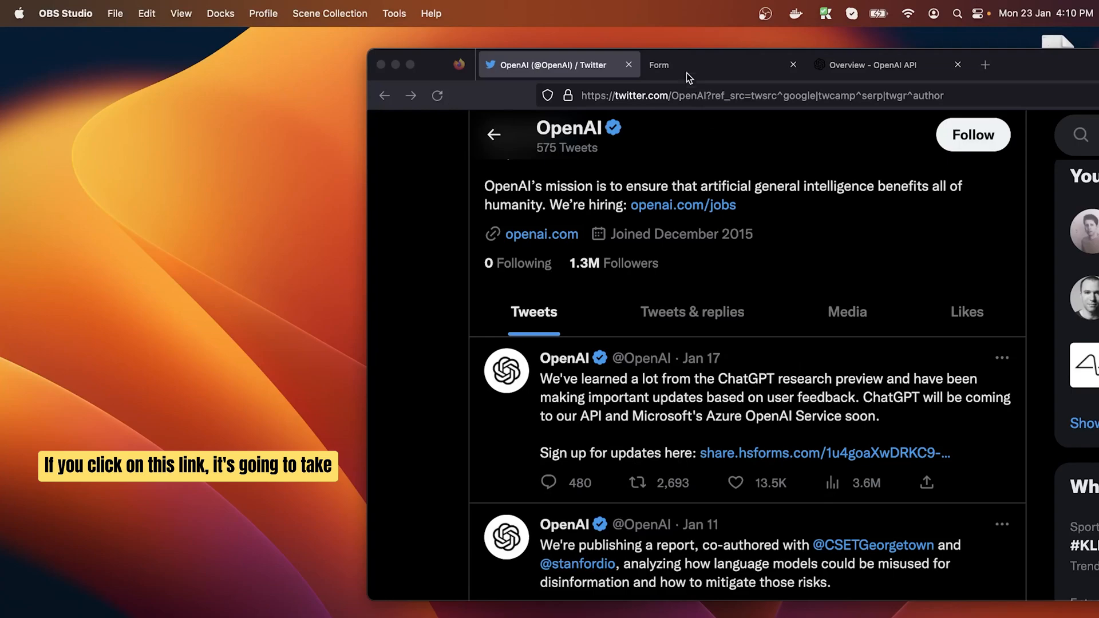
# - Review the ChatGPT API waitlist form, then switch to the OpenAI API overview page
pyautogui.click(720, 64)
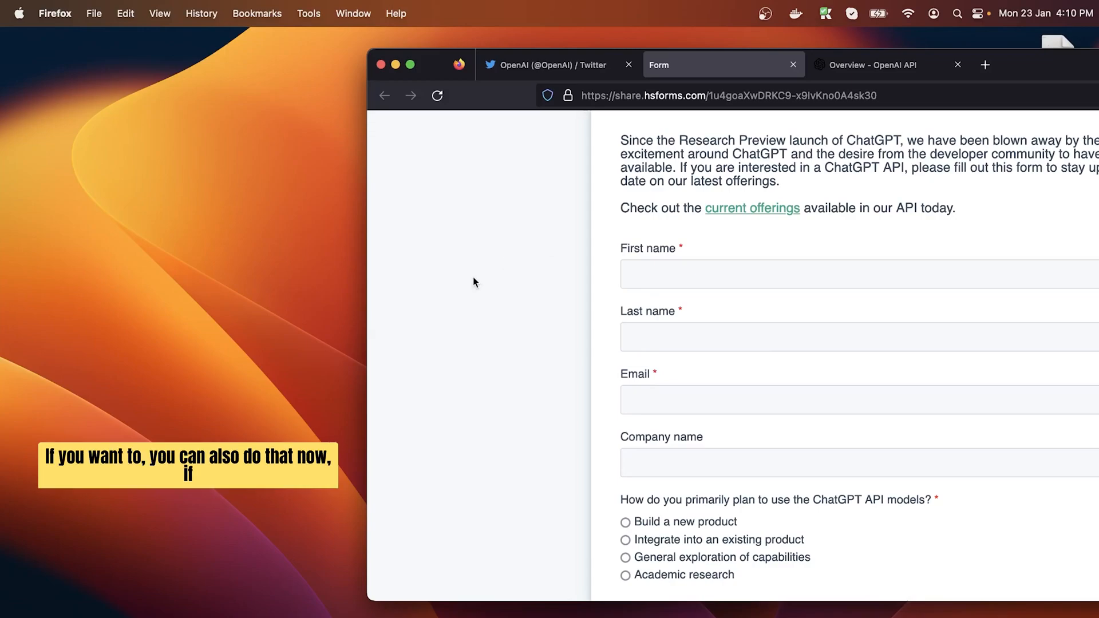
pyautogui.click(554, 64)
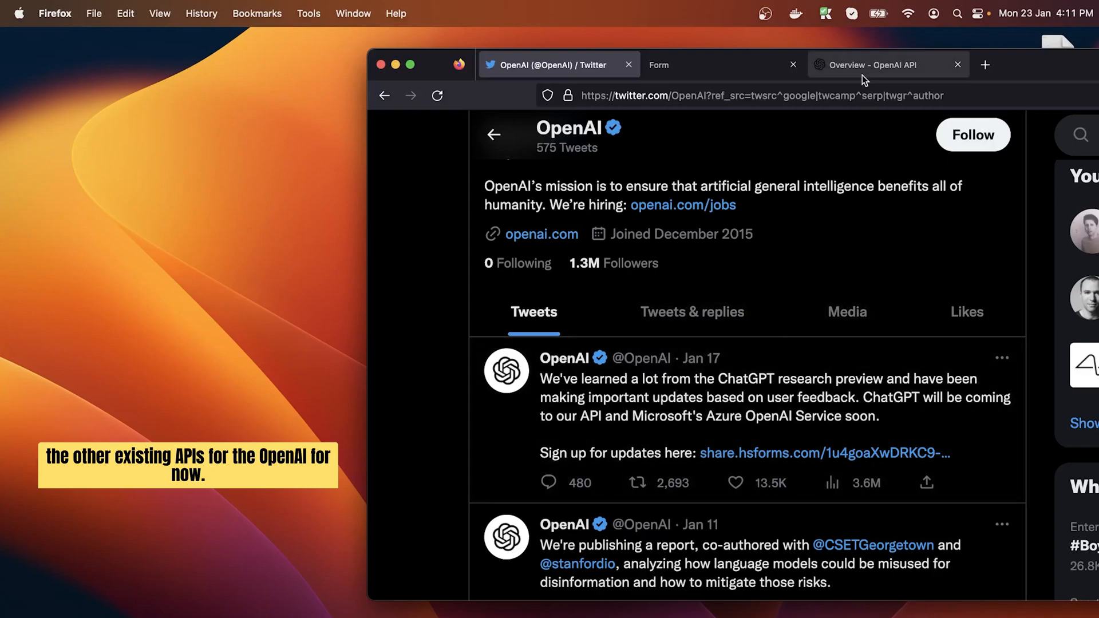
pyautogui.click(872, 64)
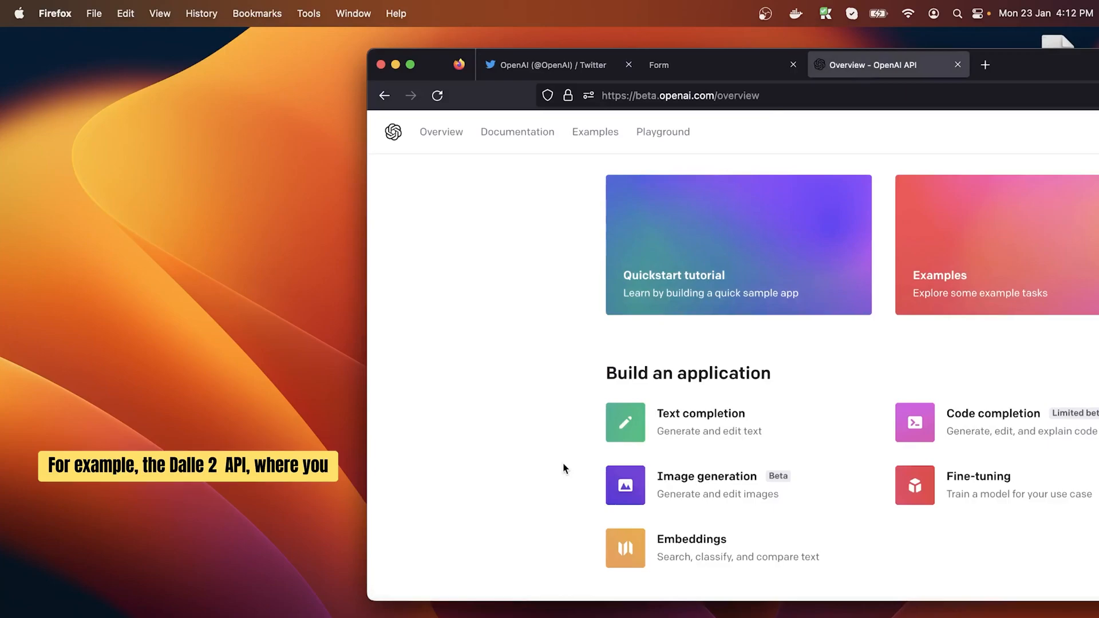